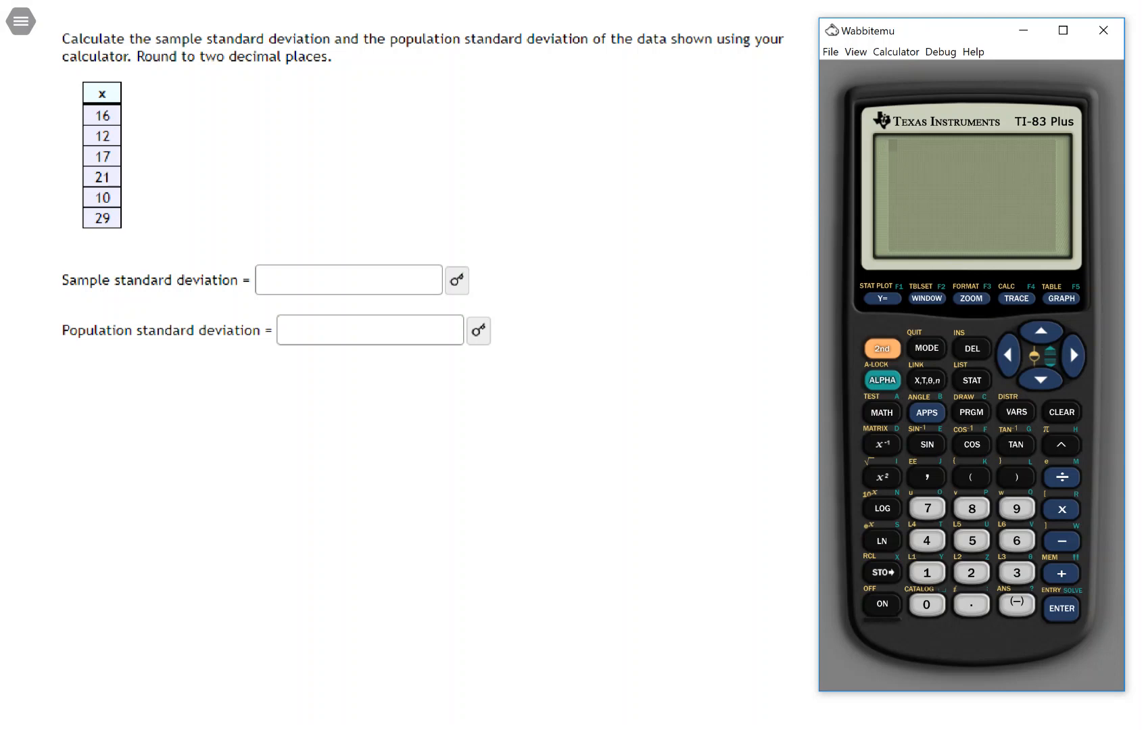
Enter the data values 16, 12, 17, 21, 10 and 29 into list L1
left_click(970, 380)
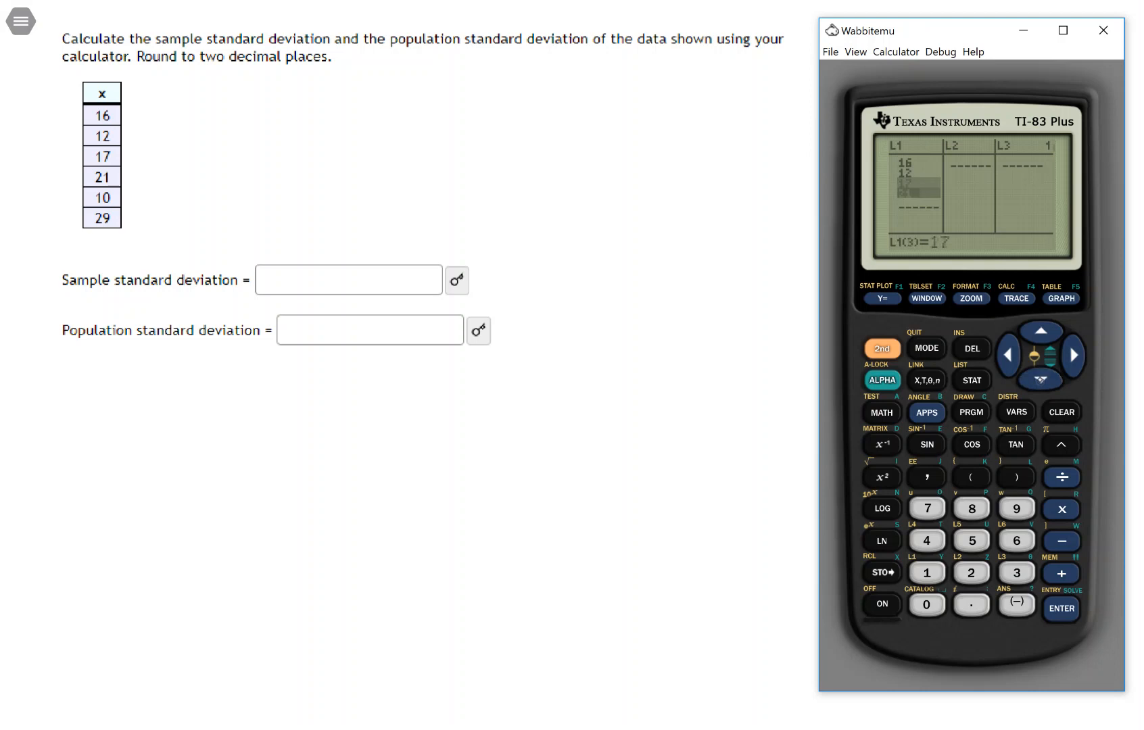
left_click(1041, 380)
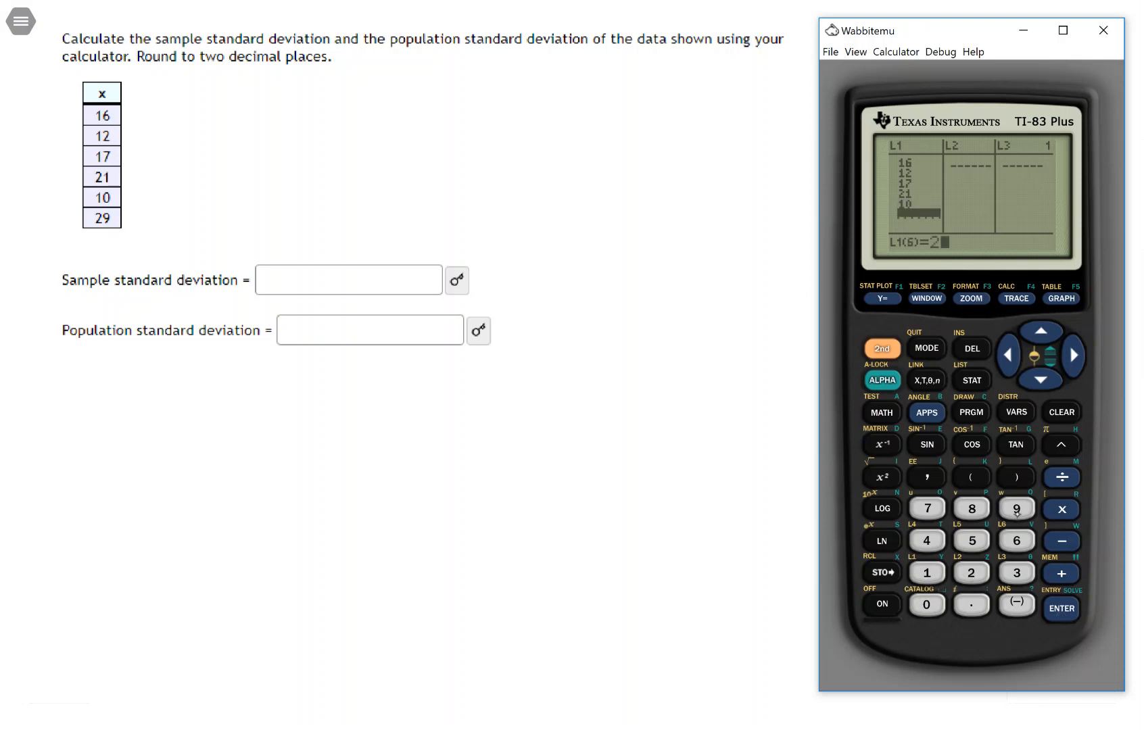
left_click(1060, 608)
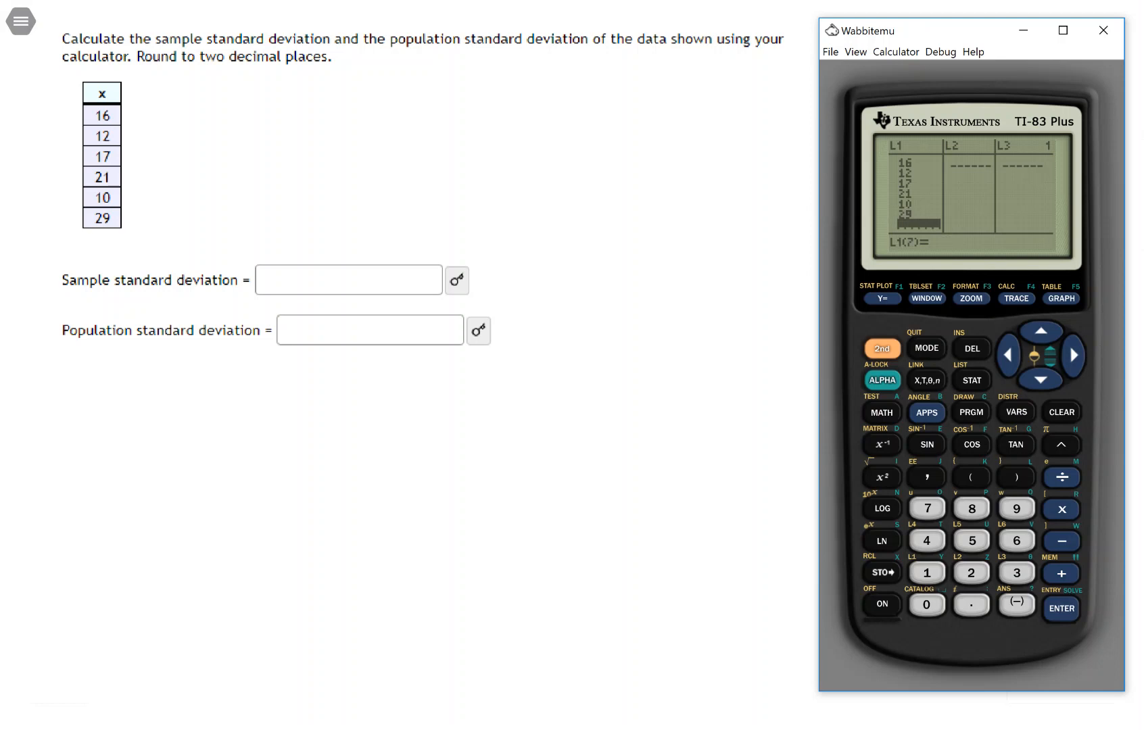
mouse_move(873, 368)
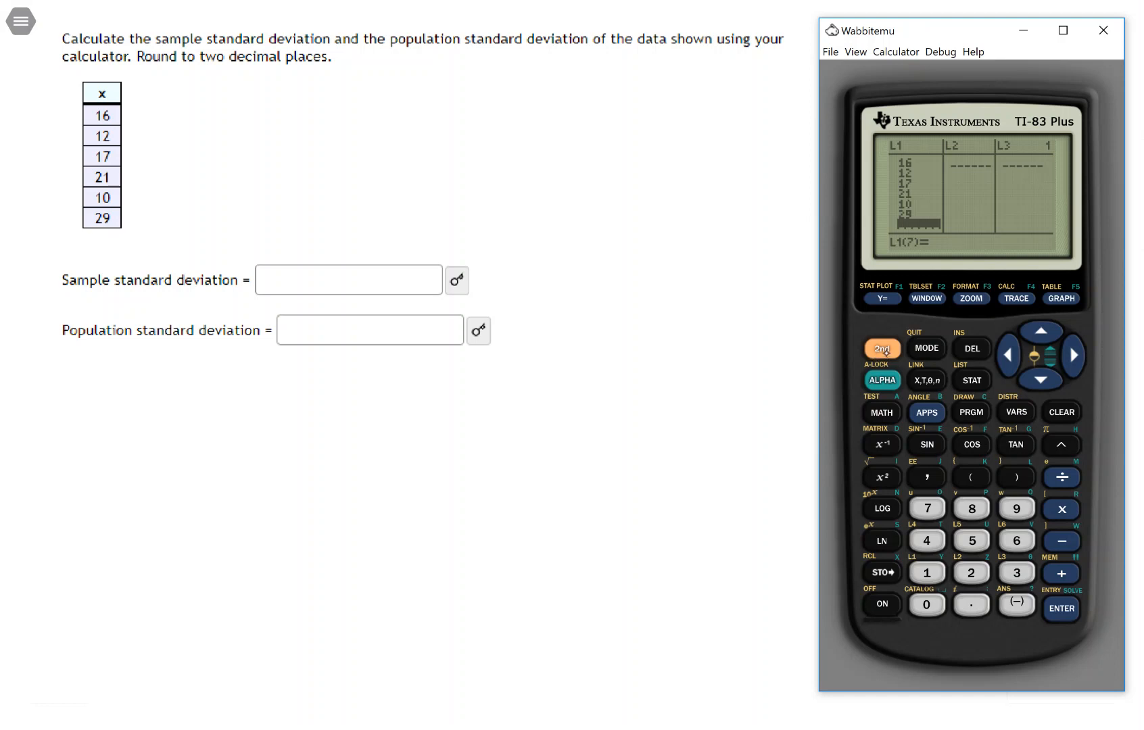
Quit the list editor to the home screen and run 1-Var Stats on L1
left_click(1060, 412)
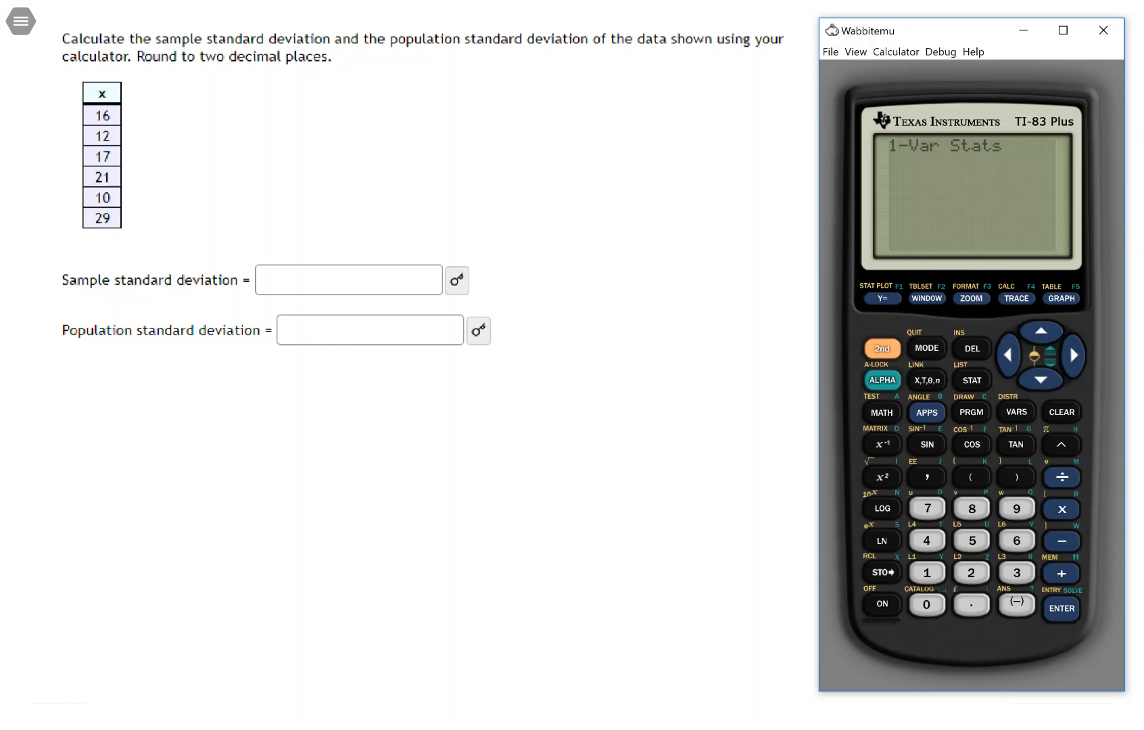
key("enter")
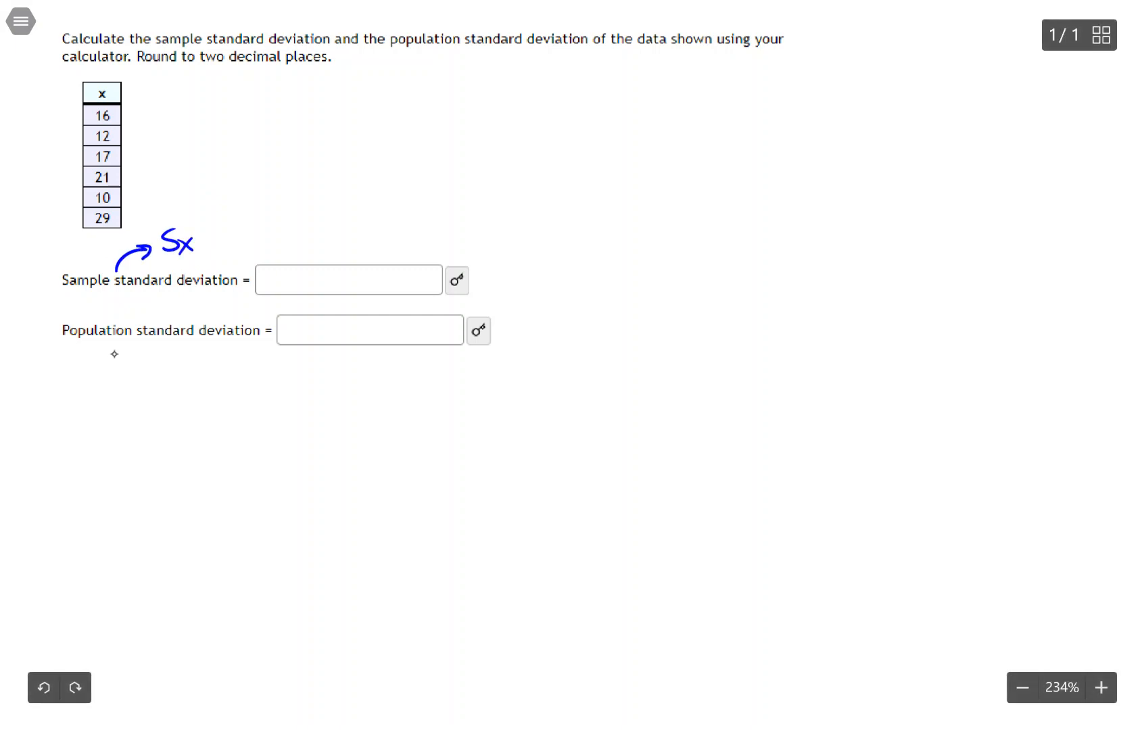
Label the worksheet Sx and σx and handwrite answers 6.83 and 6.24
left_click_drag(124, 343, 182, 376)
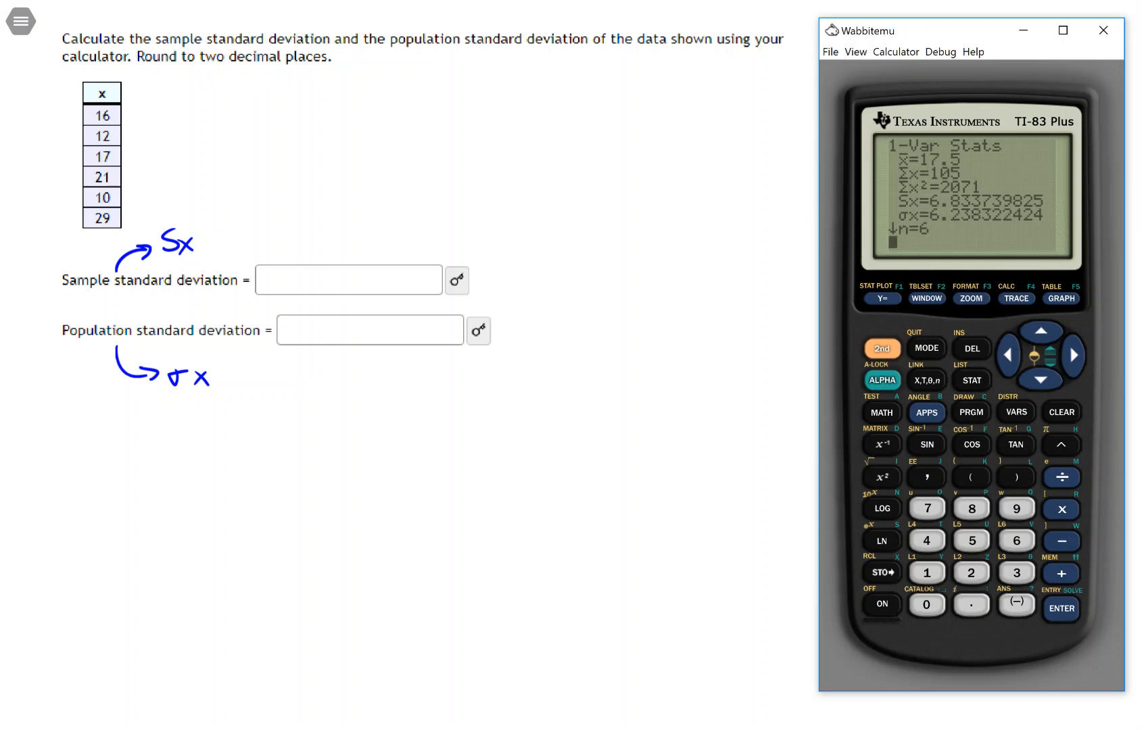
type("6.83")
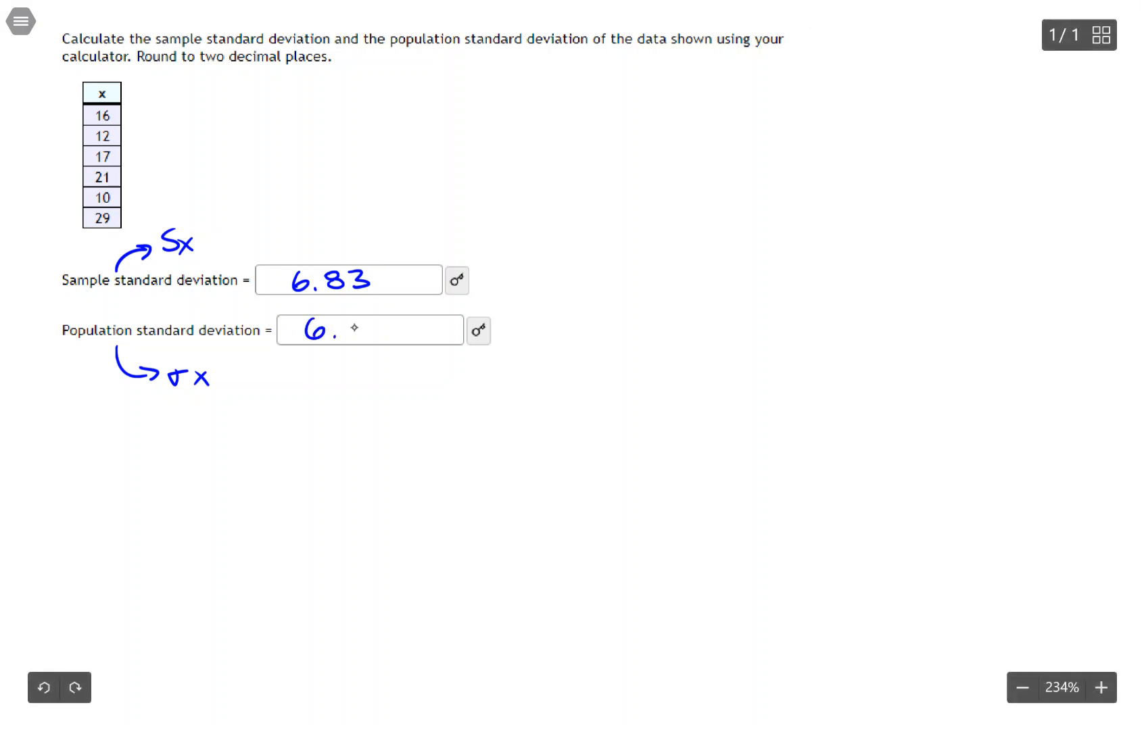
type("24")
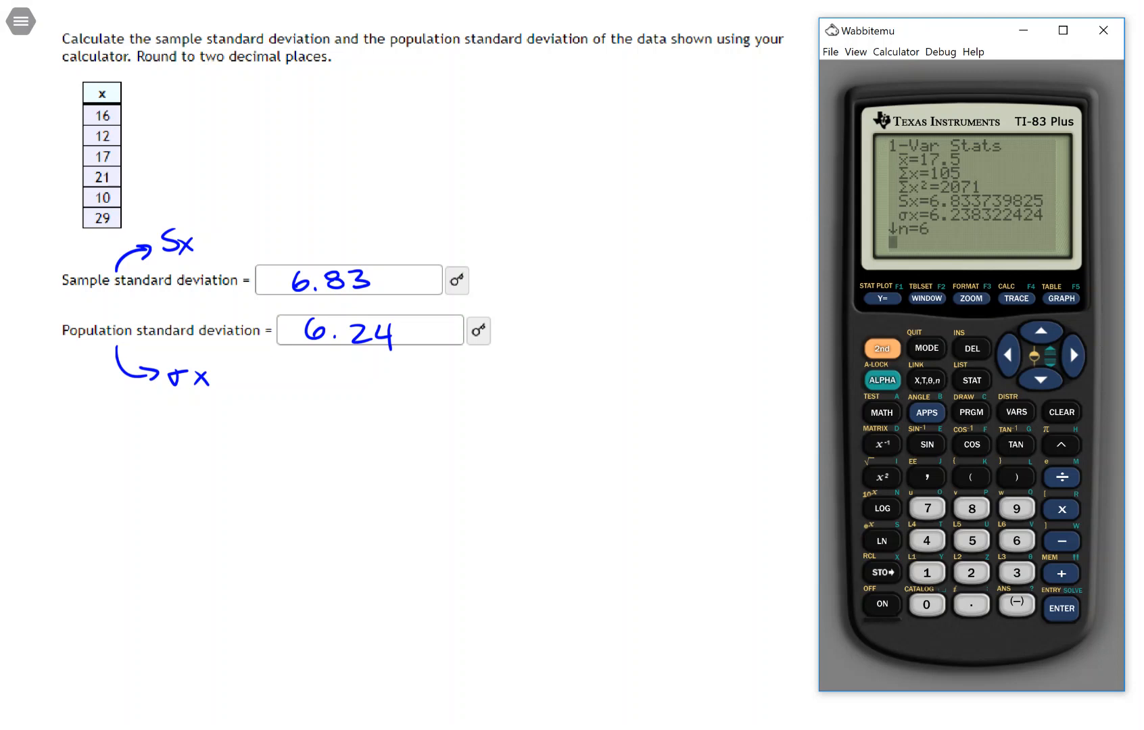
Load the TI-84 Plus Silver Edition ROM via File > Open
left_click(829, 52)
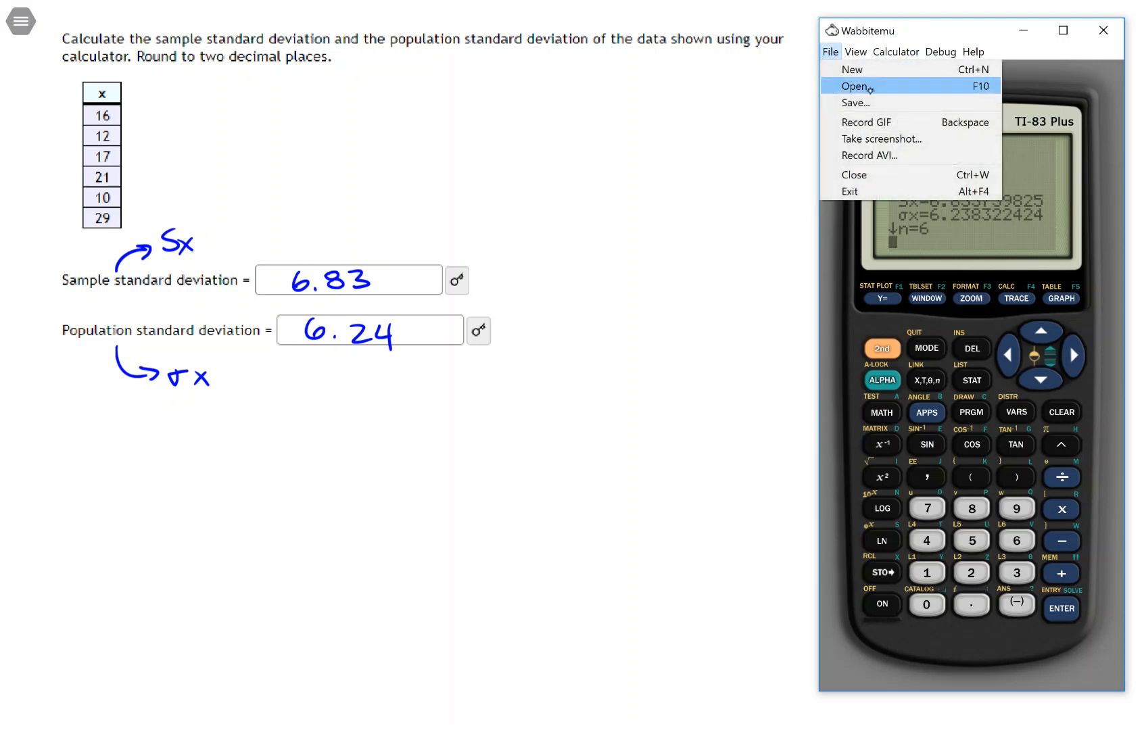
left_click(852, 86)
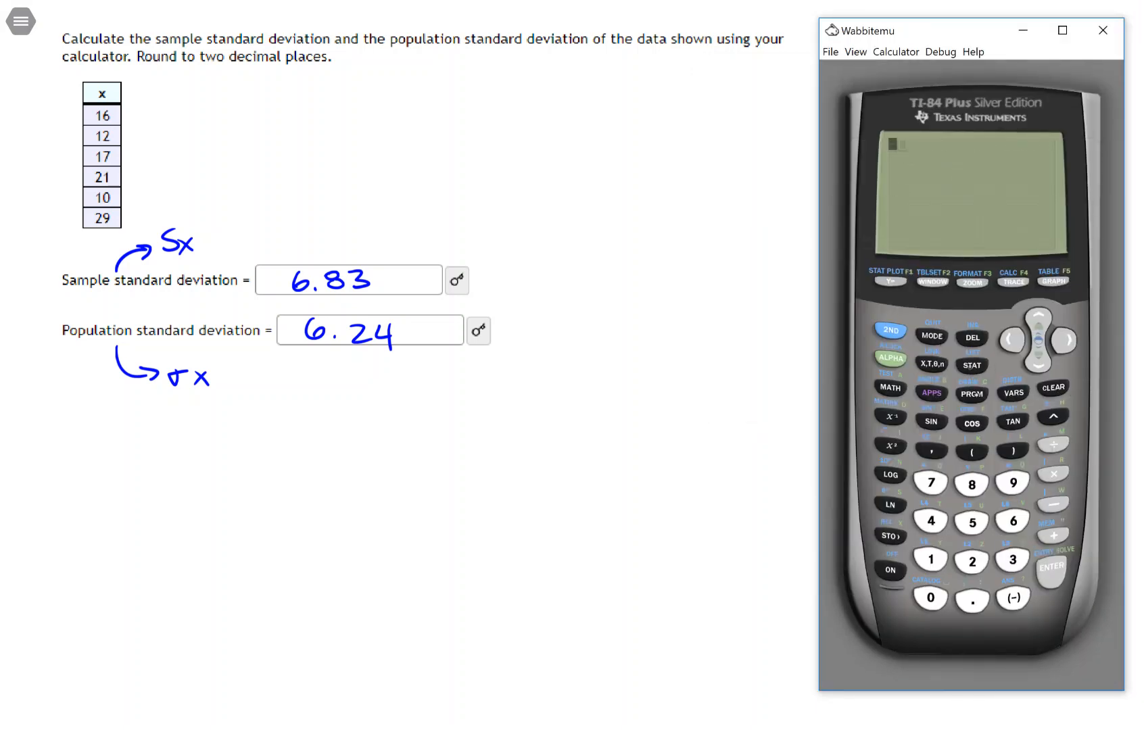
left_click(971, 366)
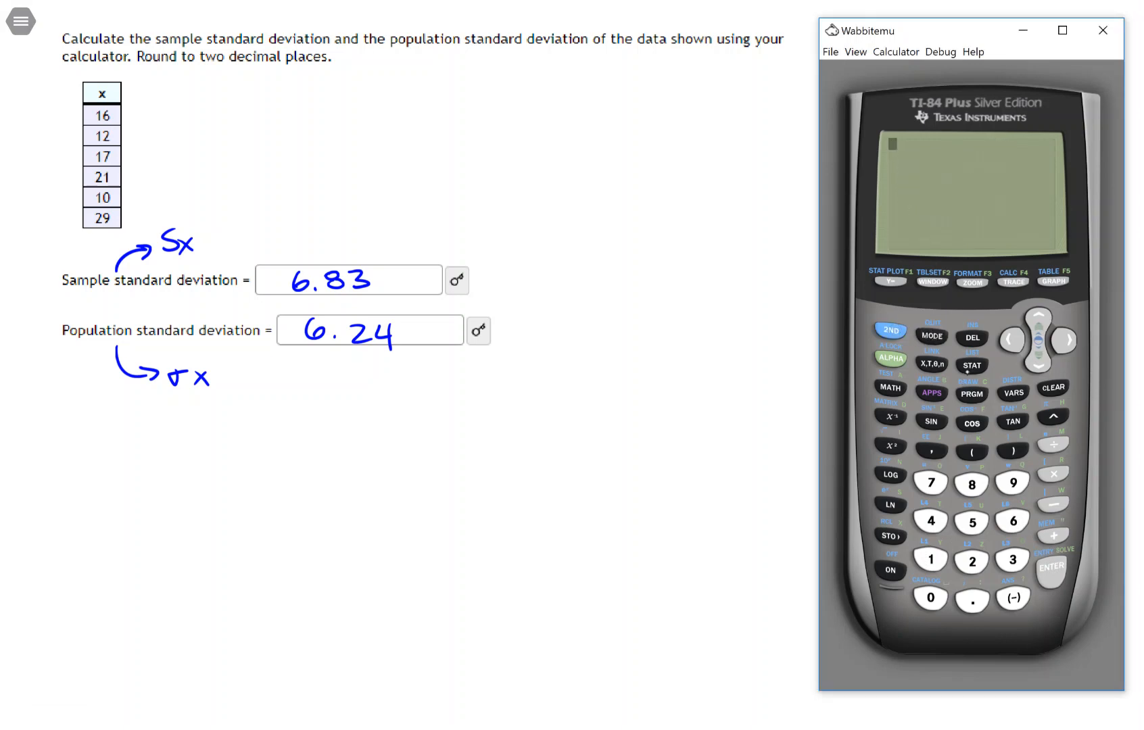
left_click(971, 365)
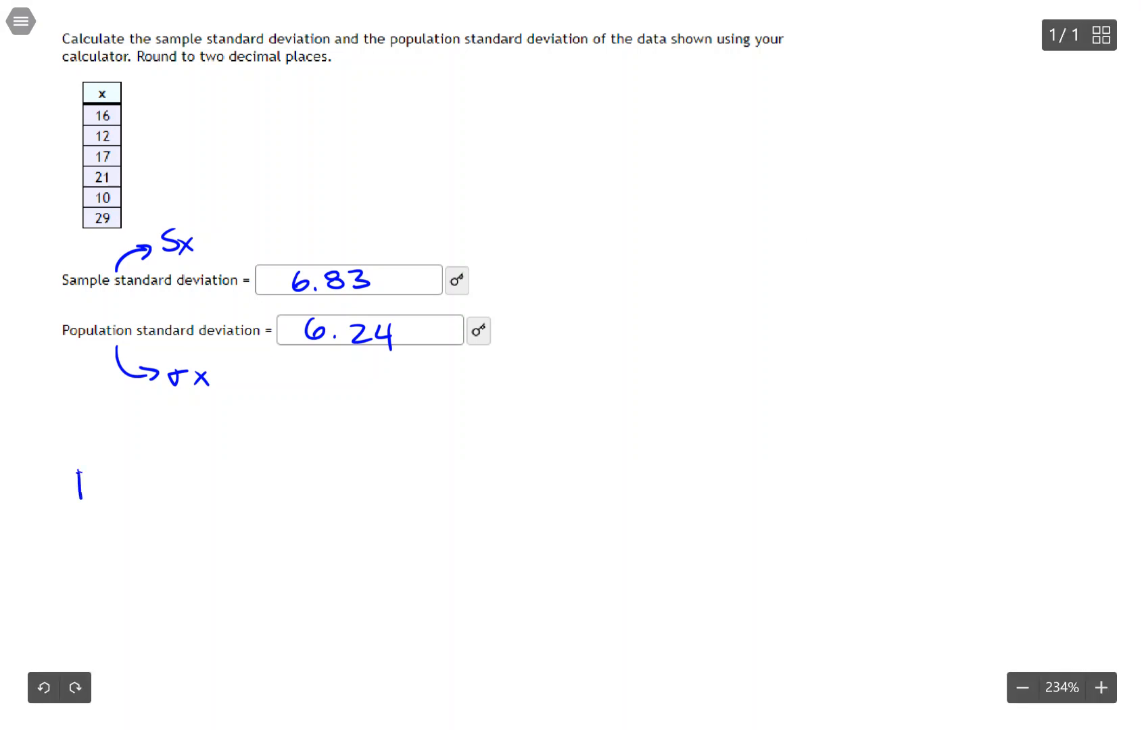
Handwrite '1-var Stats L₁, [Freq List]' and bring up the STAT CALC menu
type("1-var")
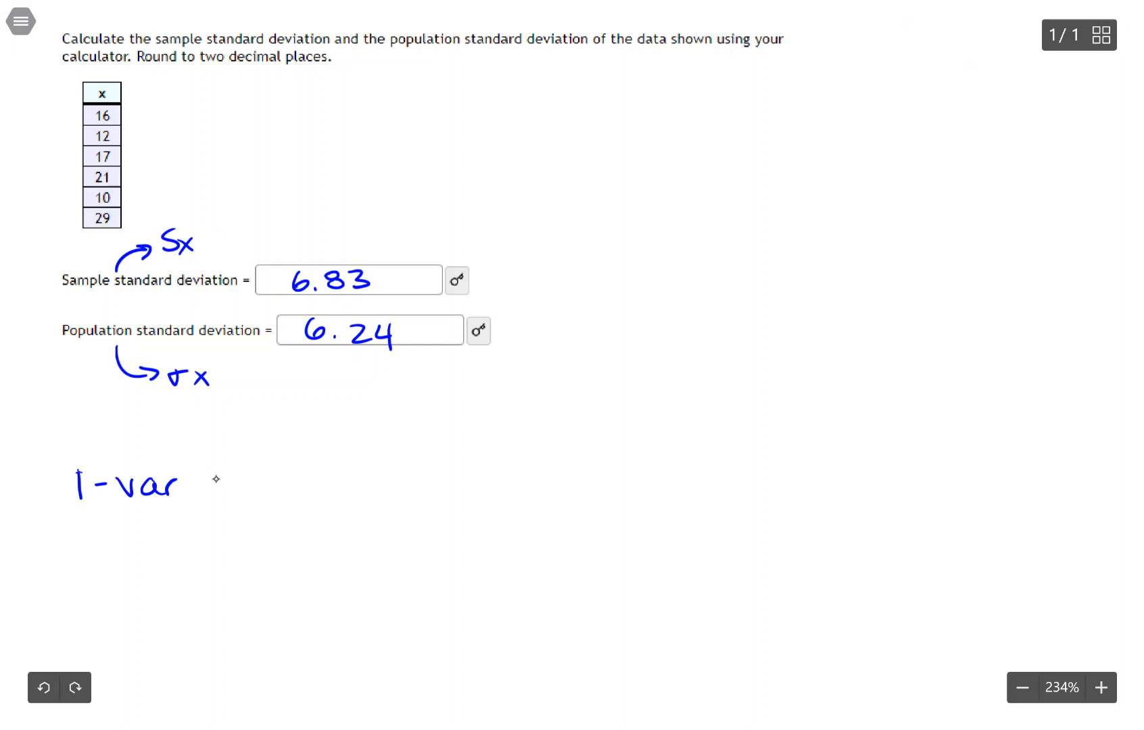
type("Stal")
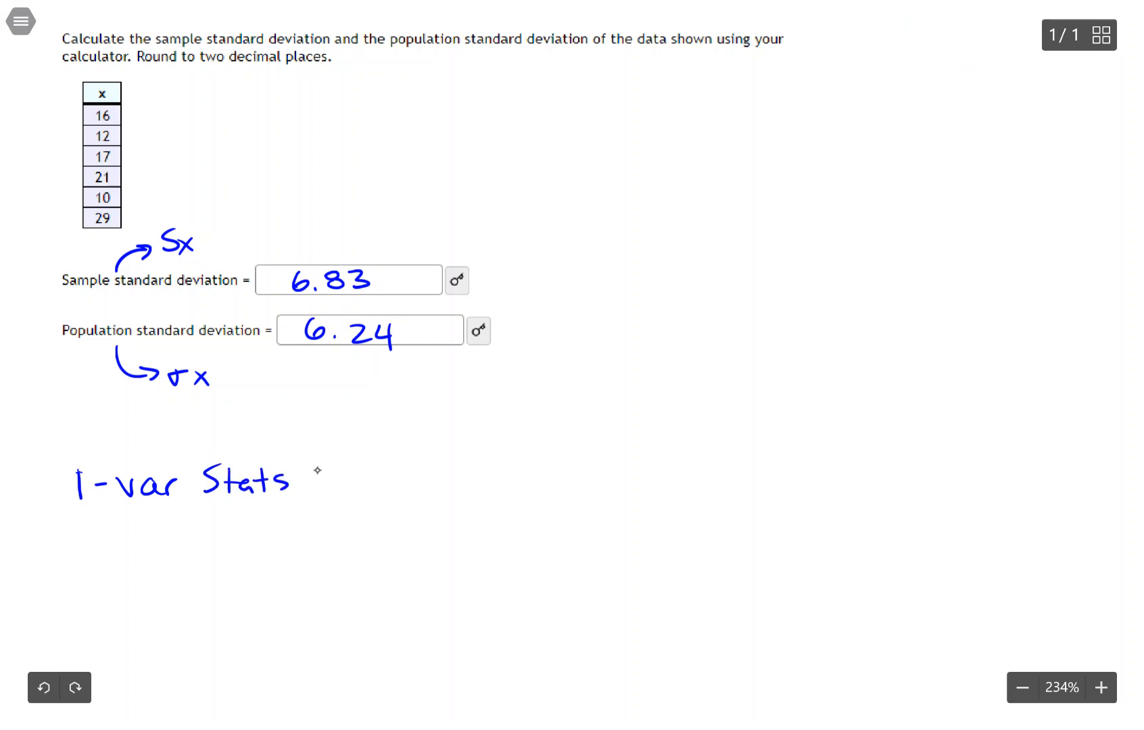
type("L₁, [FreqList")
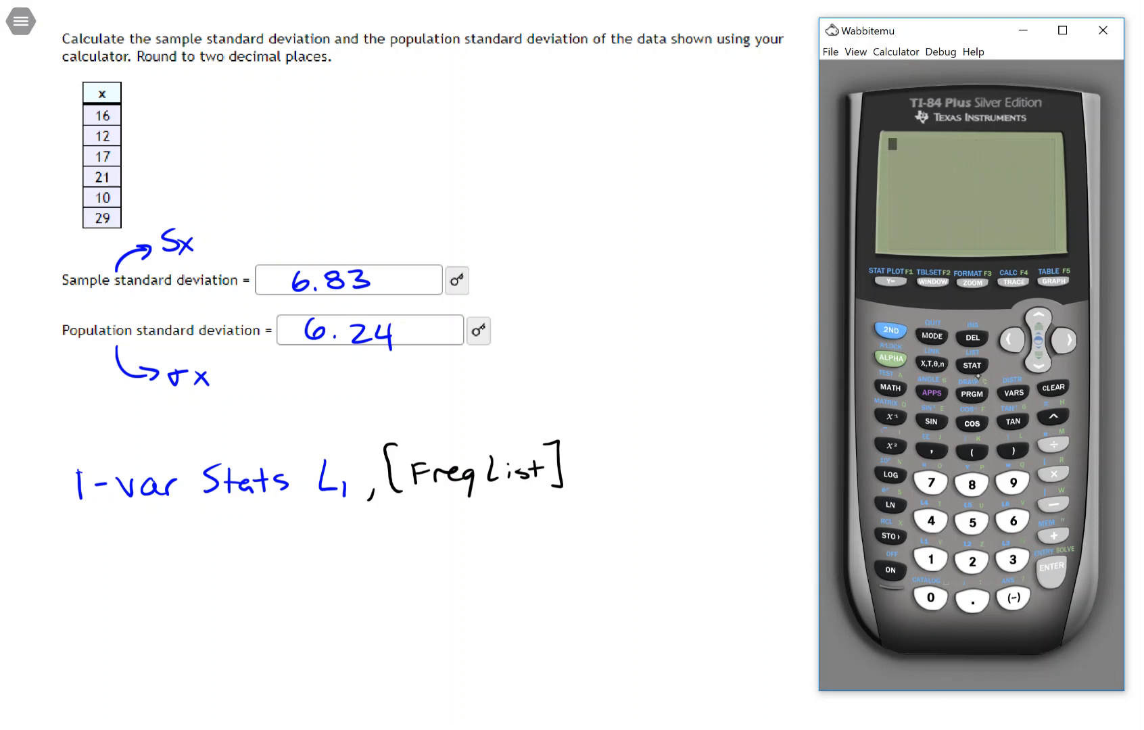
left_click(971, 364)
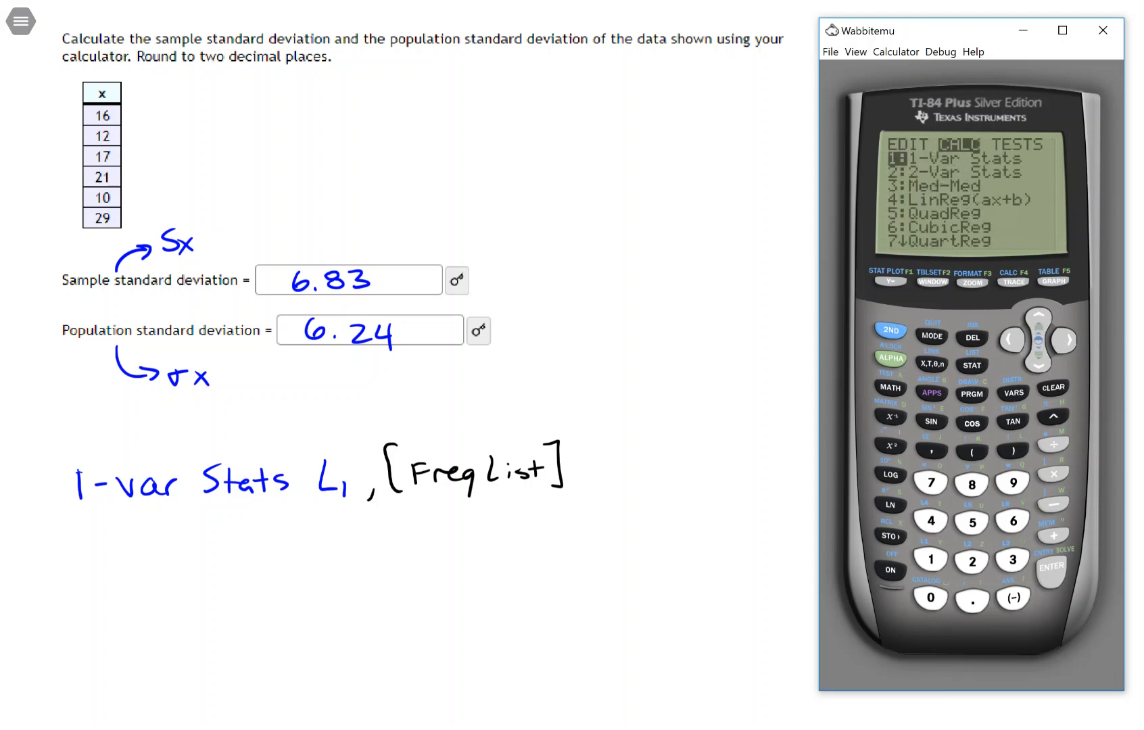